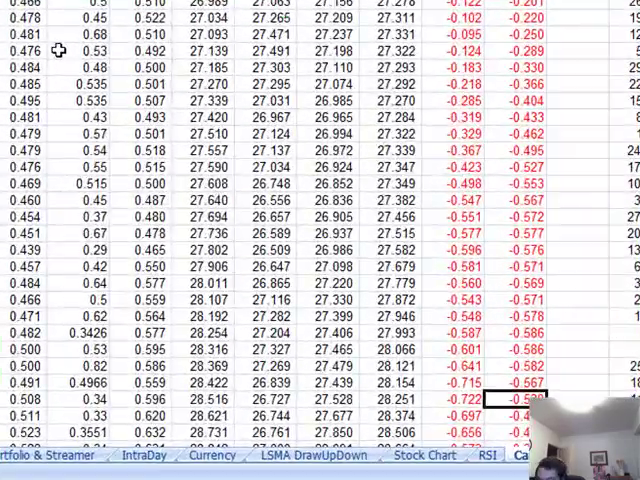
Scroll through the MACD sheet's MSFT price history and trigger values.
scroll(down, 3)
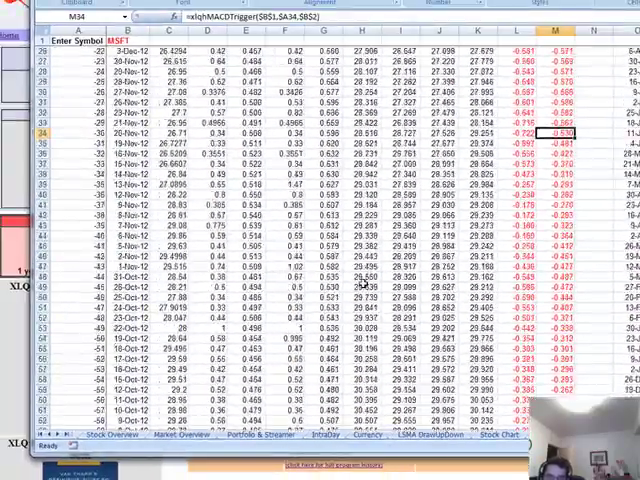
scroll(up, 3)
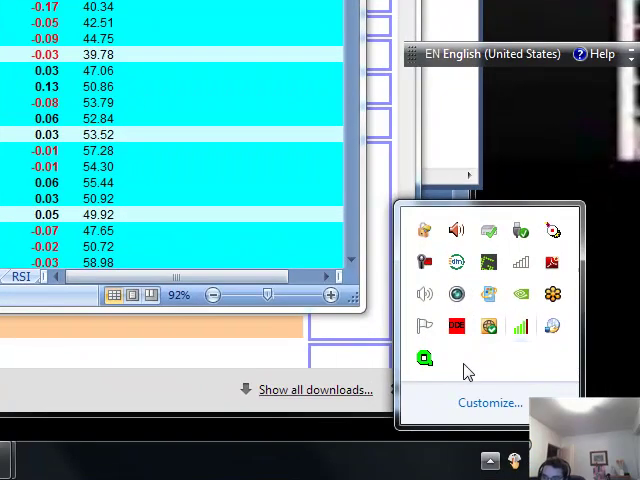
Open XLQ Preferences from the tray icon and expand Data Source Specific to list Yahoo and MSN.
right_click(424, 357)
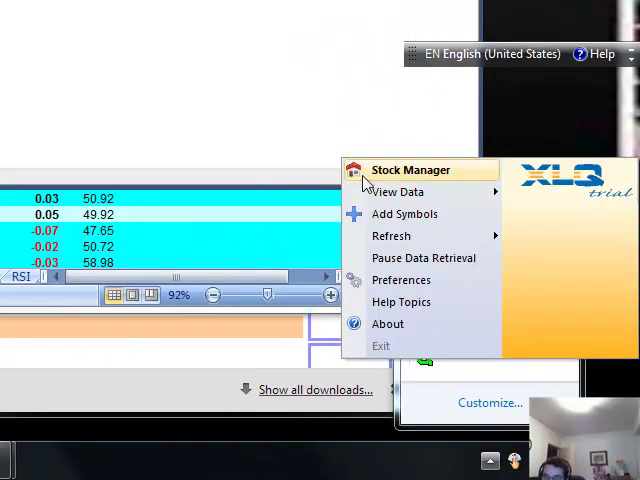
mouse_move(424, 258)
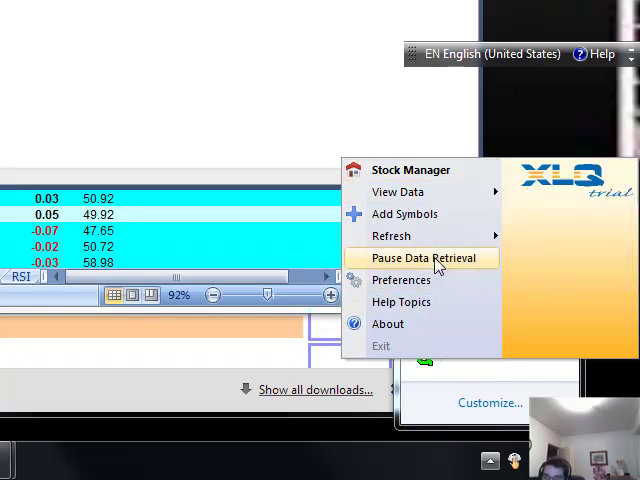
click(400, 280)
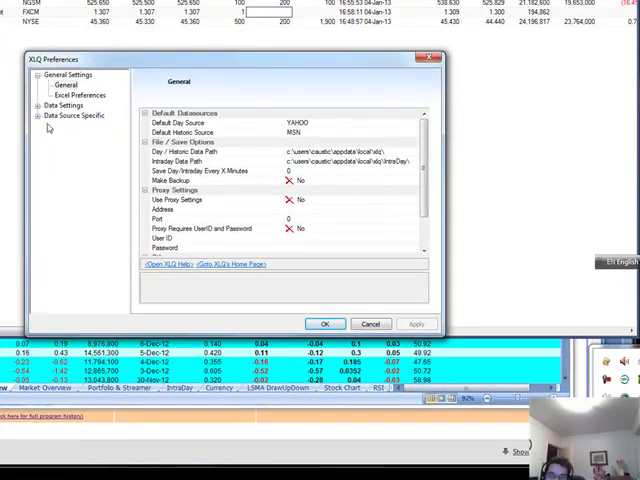
click(75, 115)
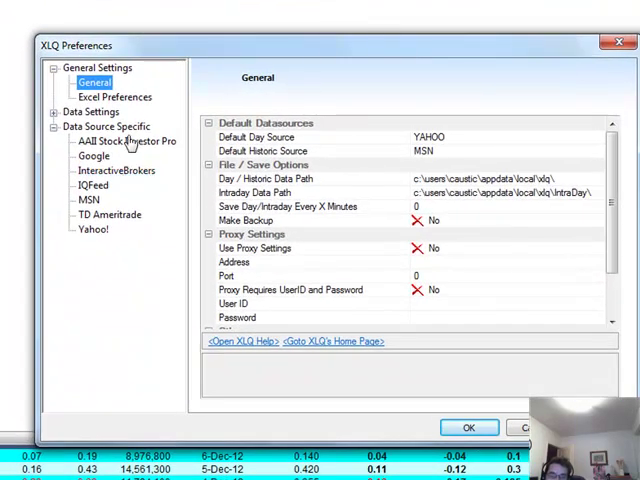
mouse_move(120, 210)
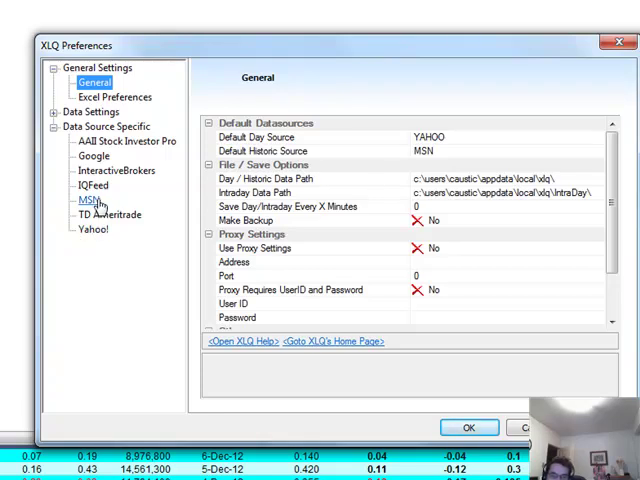
mouse_move(231, 219)
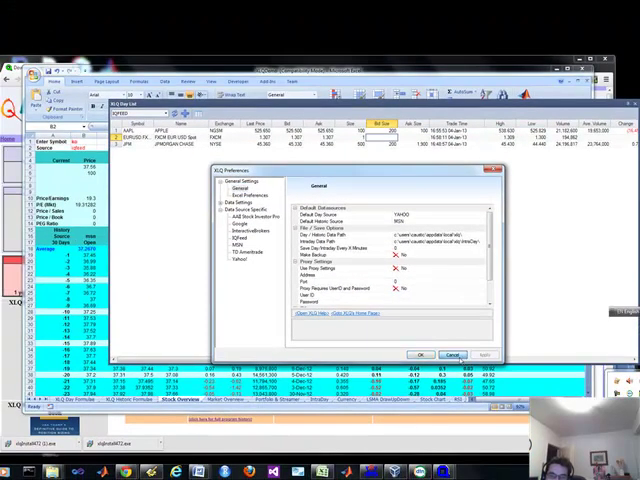
Cancel XLQ Preferences and review the Day and Historic Formulae example sheets.
click(453, 354)
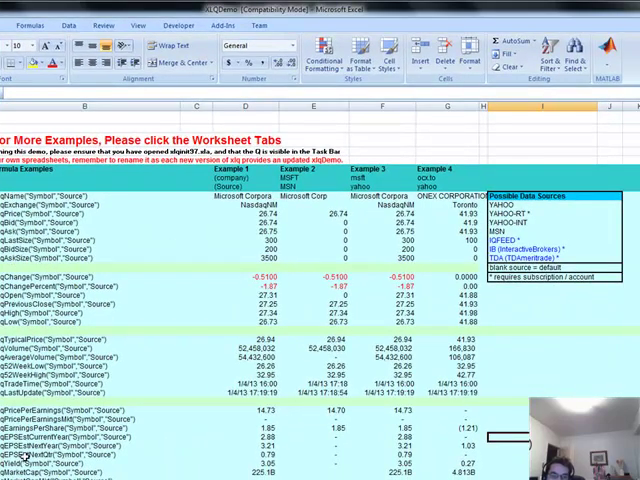
scroll(down, 3)
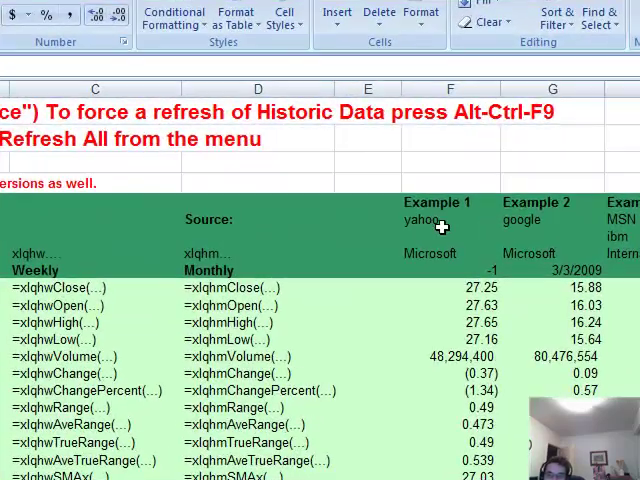
scroll(down, 3)
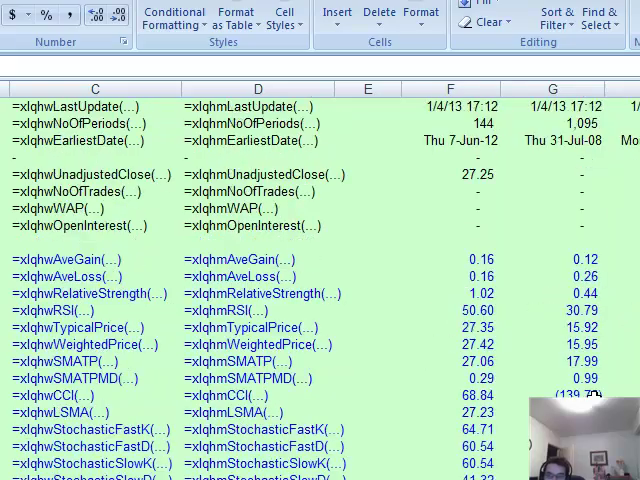
scroll(down, 3)
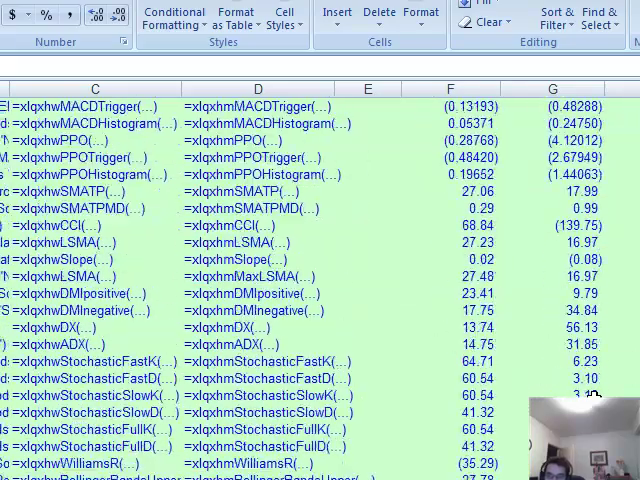
scroll(up, 3)
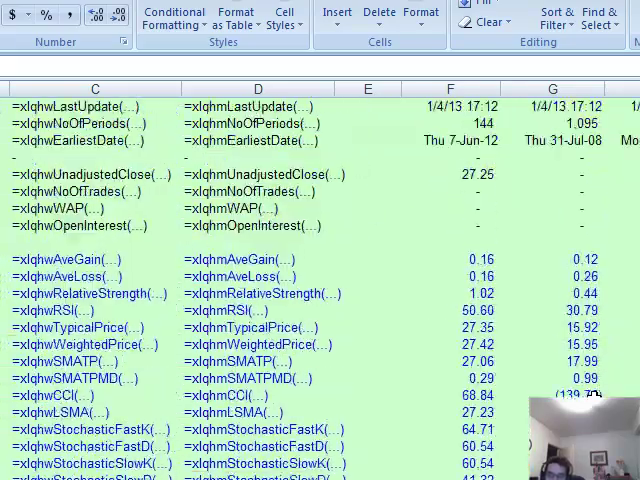
scroll(up, 3)
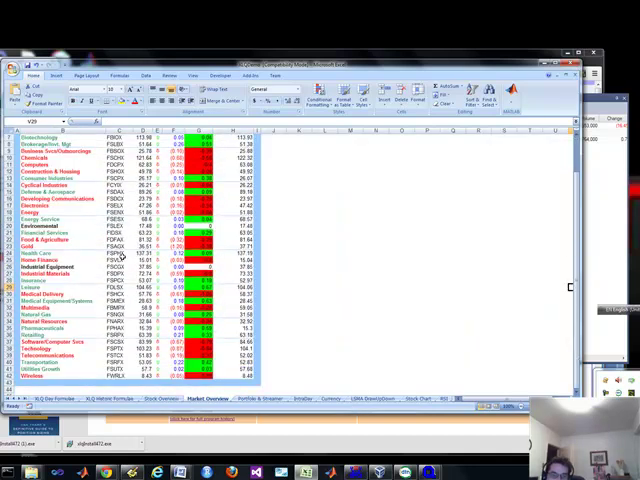
Scroll through the Market Overview sector prices.
scroll(down, 3)
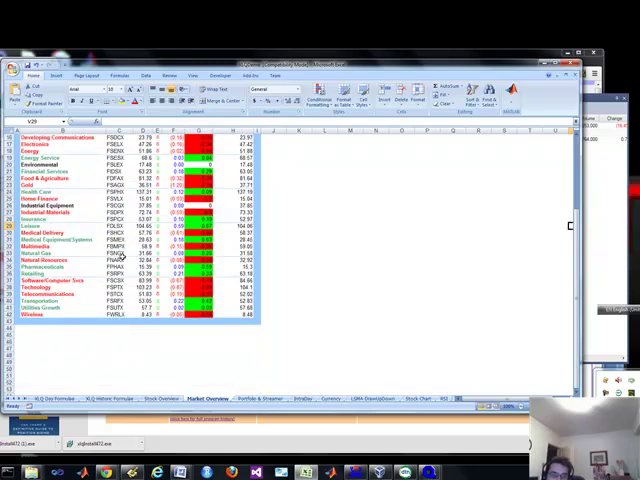
scroll(up, 3)
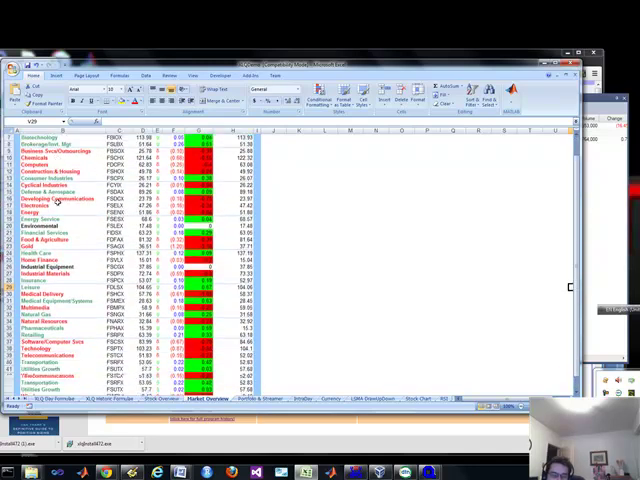
scroll(down, 3)
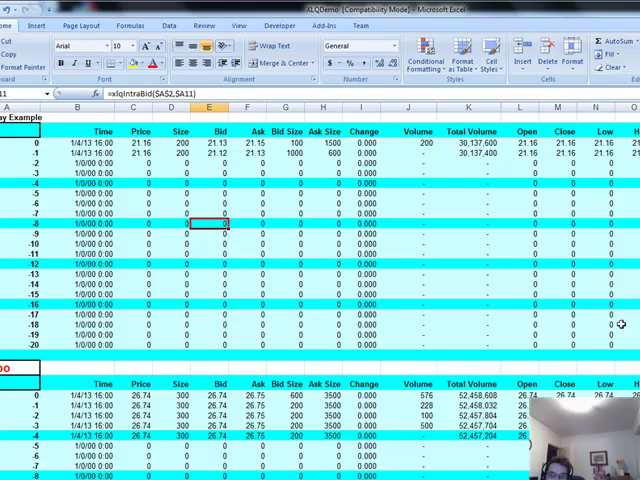
Browse the Currency conversion examples and the RSI sheet's prices and oversold flags.
scroll(down, 3)
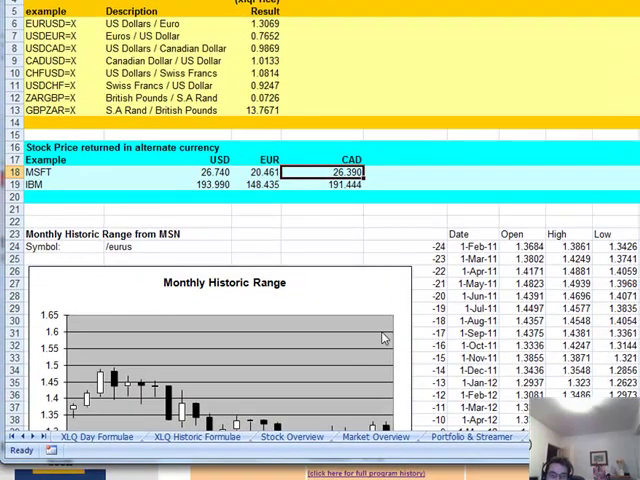
mouse_move(308, 119)
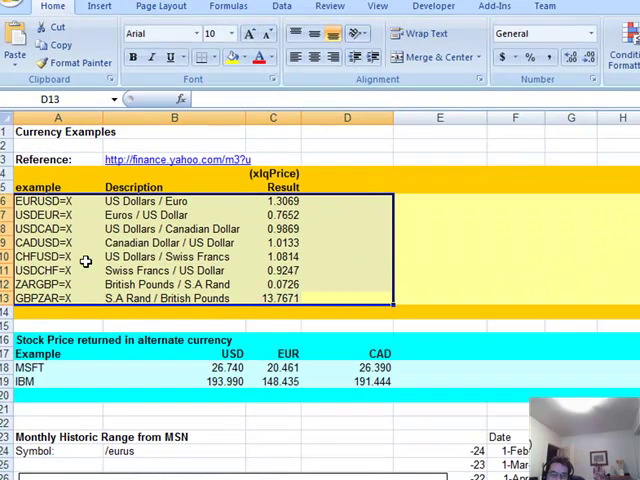
mouse_move(288, 385)
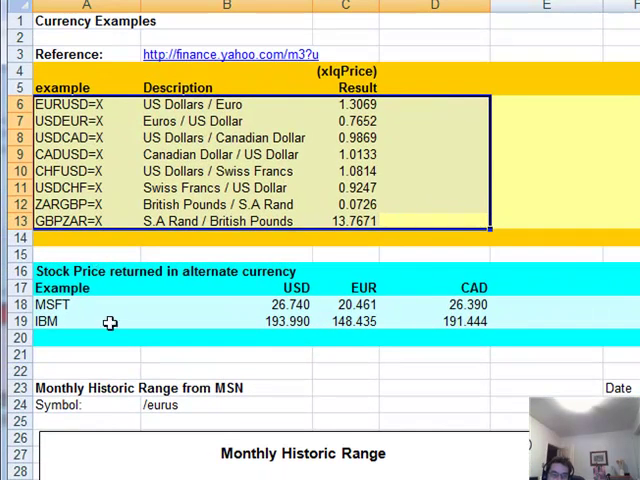
scroll(down, 3)
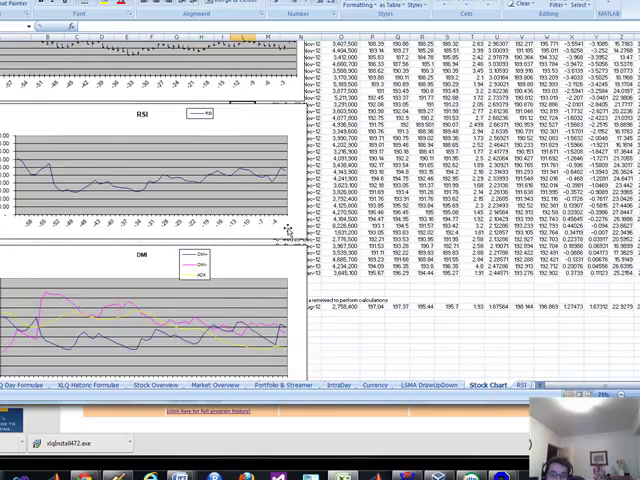
scroll(down, 3)
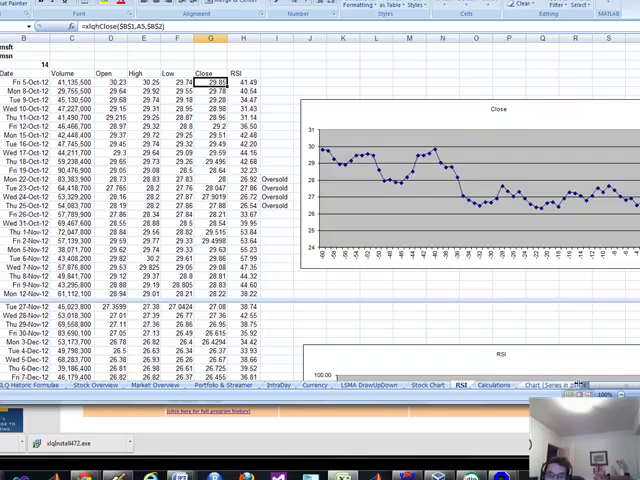
scroll(down, 3)
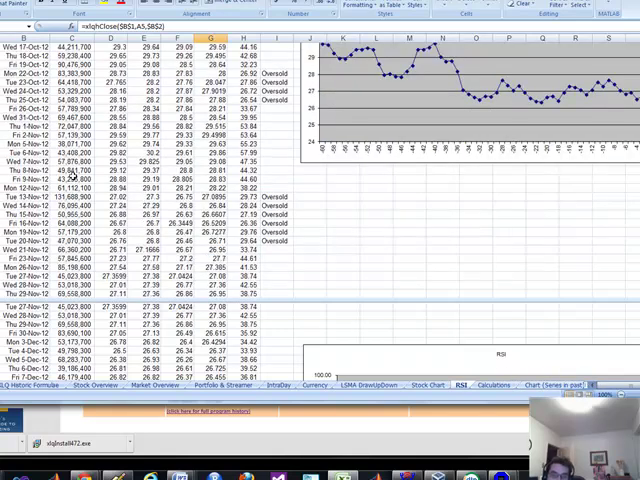
scroll(down, 3)
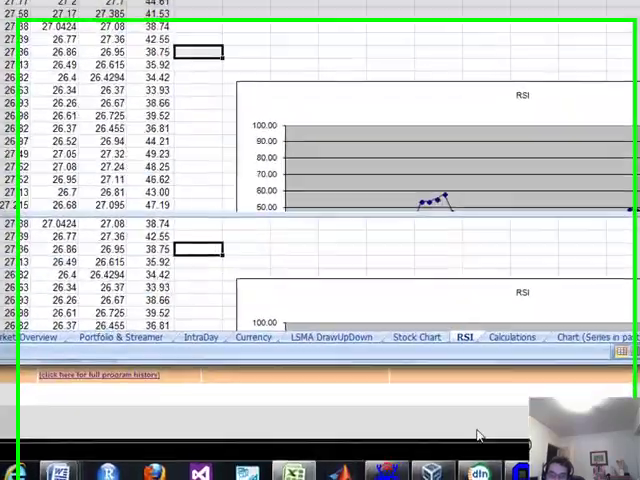
Switch to the XLQ website and scroll past the formula tables to the IQFeed section.
click(512, 329)
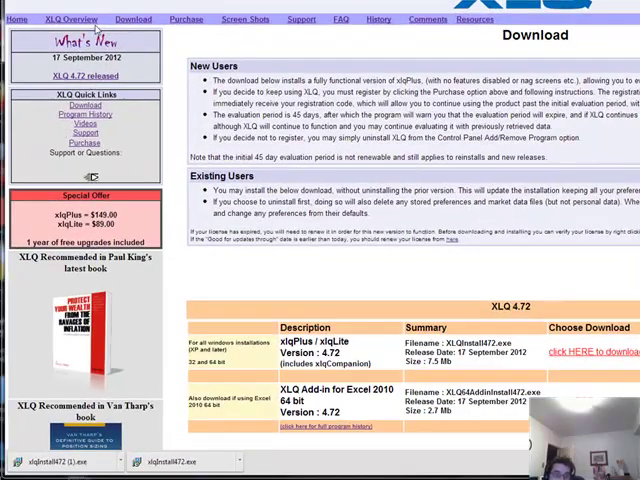
scroll(down, 3)
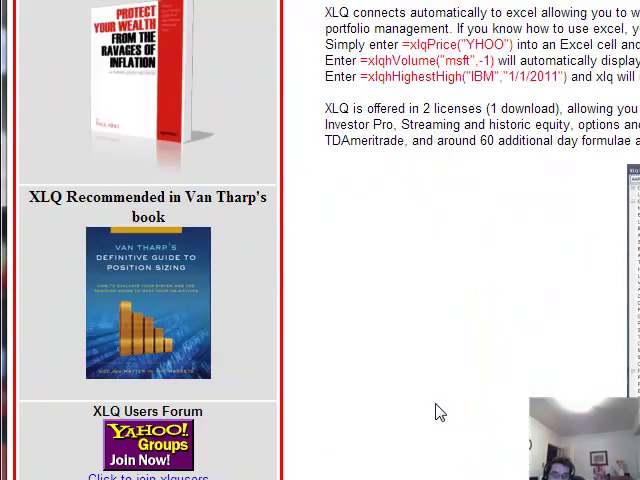
scroll(down, 3)
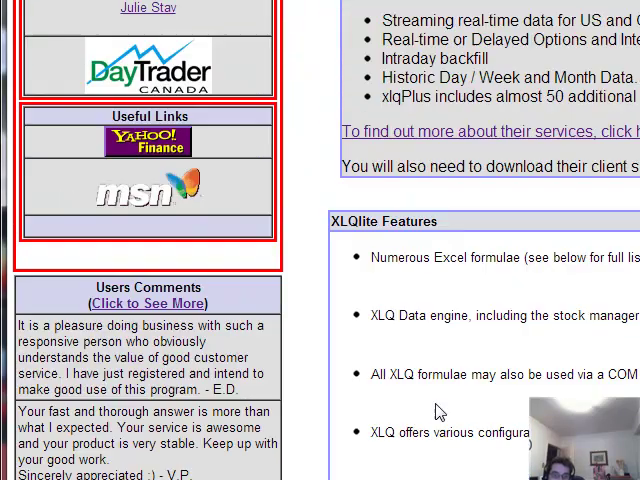
scroll(down, 3)
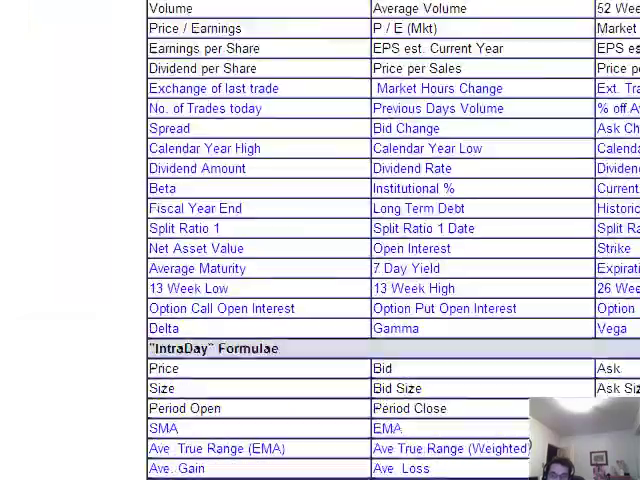
scroll(down, 3)
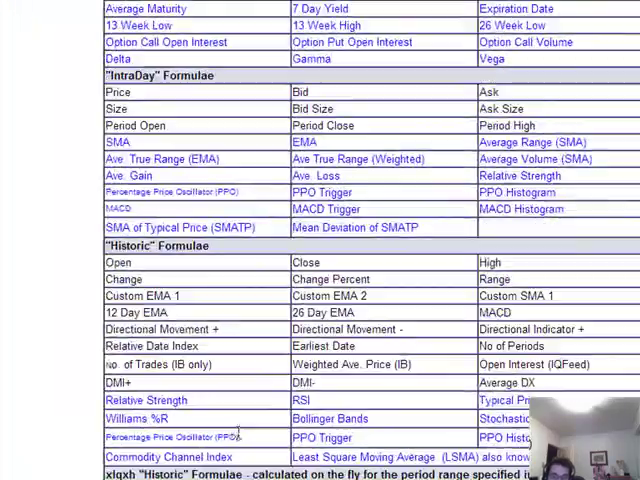
scroll(down, 3)
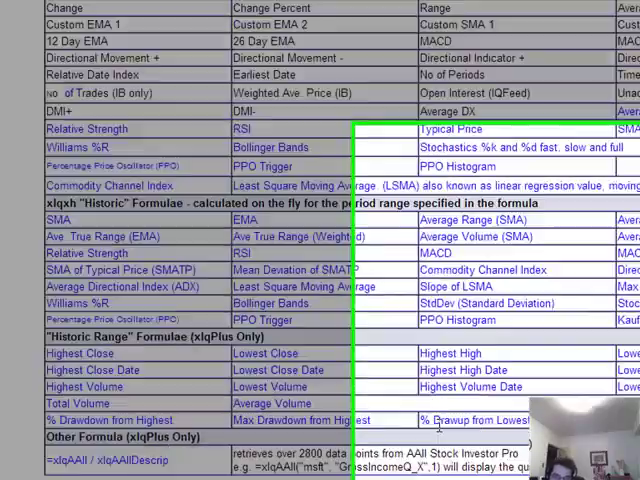
scroll(down, 3)
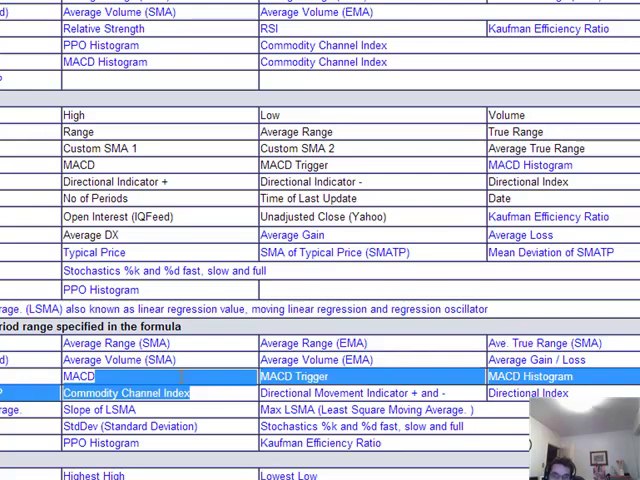
scroll(up, 3)
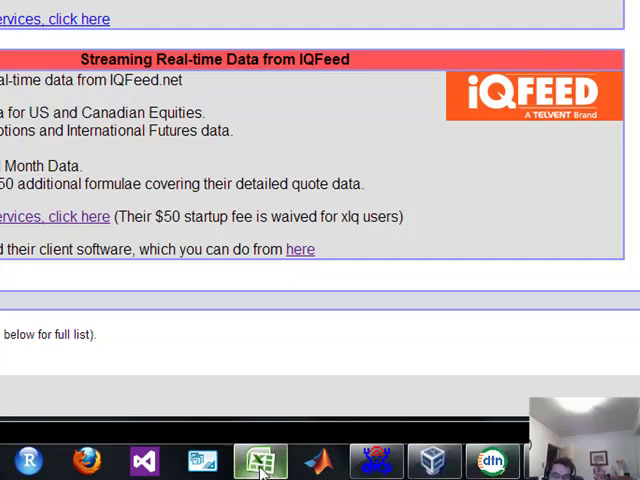
Return to the XLQDemo workbook's Coca-Cola quote sheet.
click(260, 461)
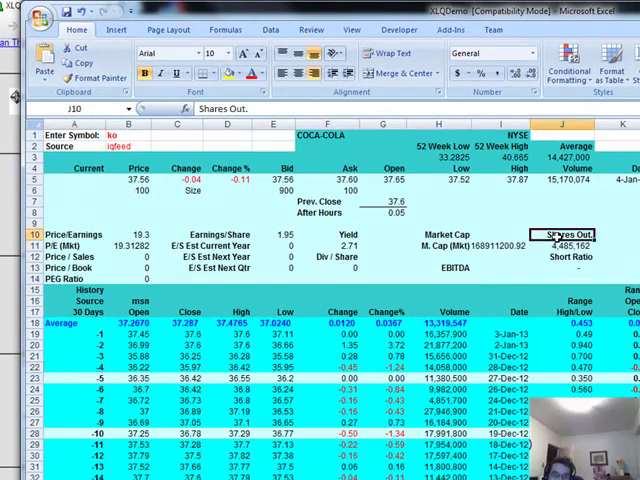
click(570, 247)
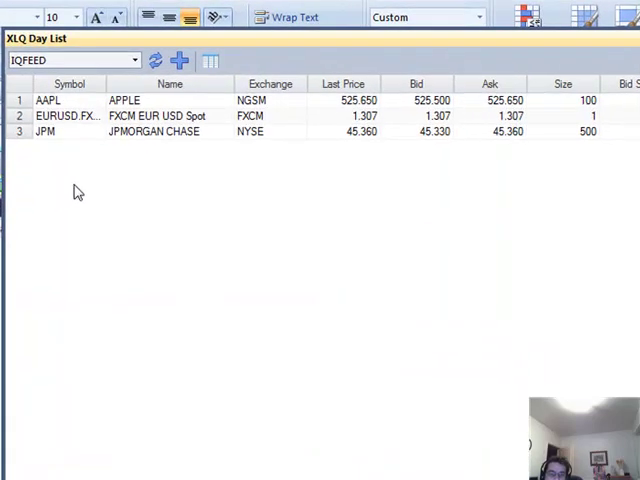
Cycle the Day List source through YAHOO and TDA, settling back on YAHOO.
click(65, 116)
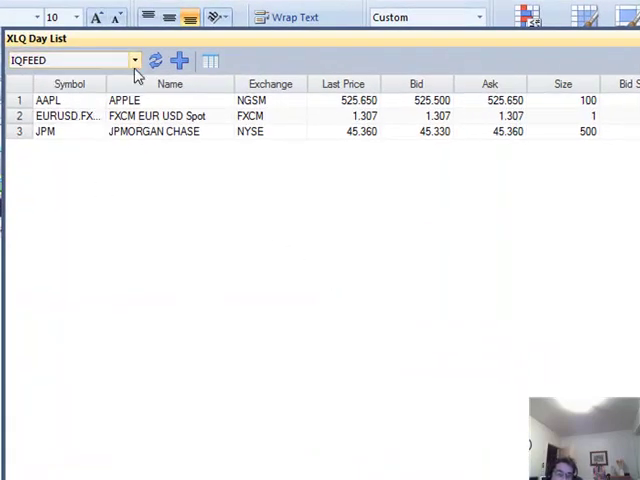
click(133, 60)
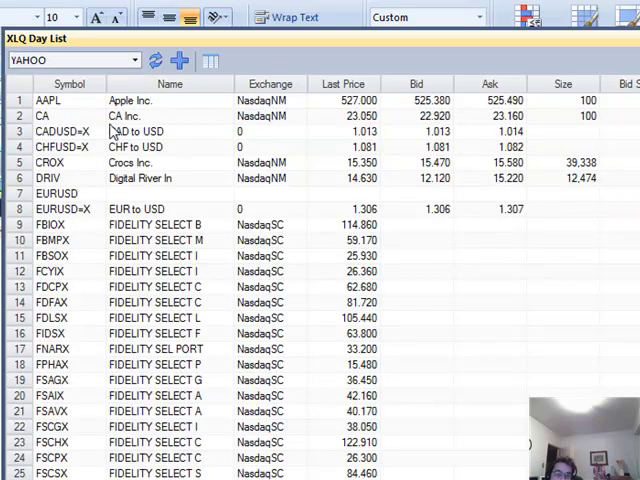
click(70, 60)
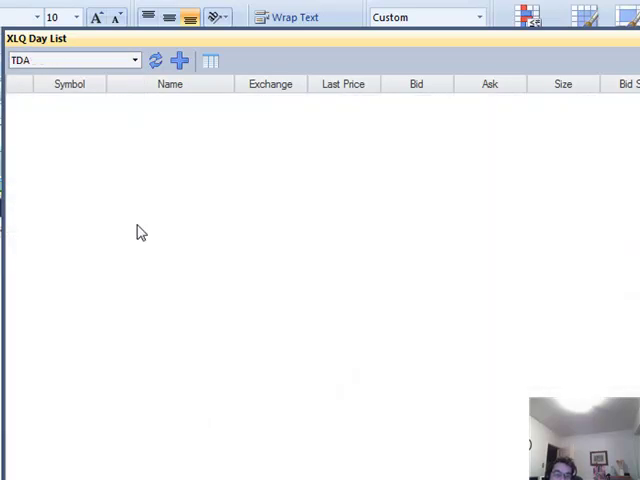
click(134, 60)
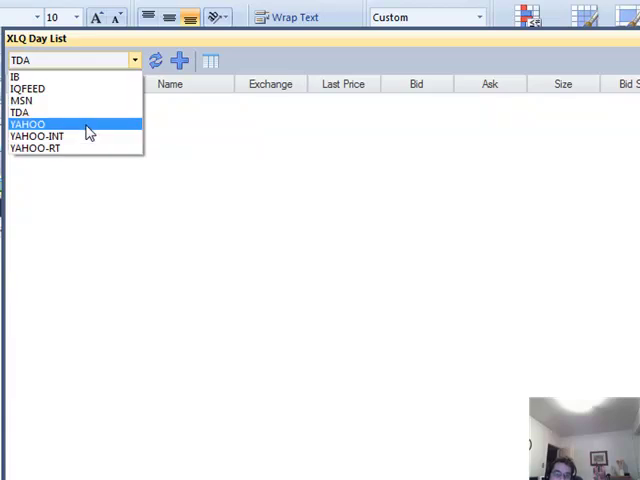
click(30, 124)
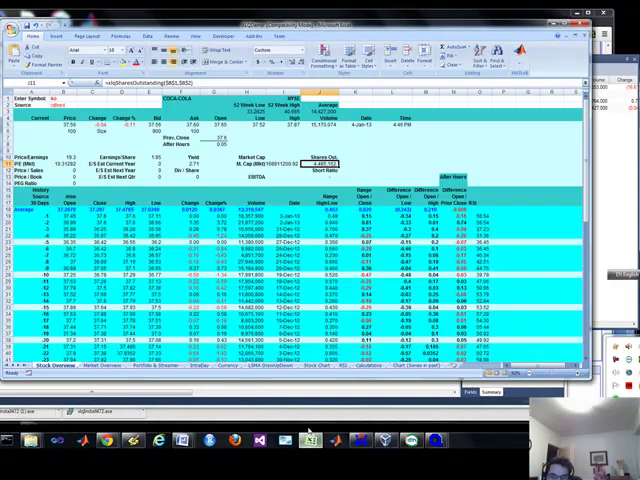
Scroll down the Stock Overview sheet to the Coca-Cola history and indicator tables.
scroll(down, 3)
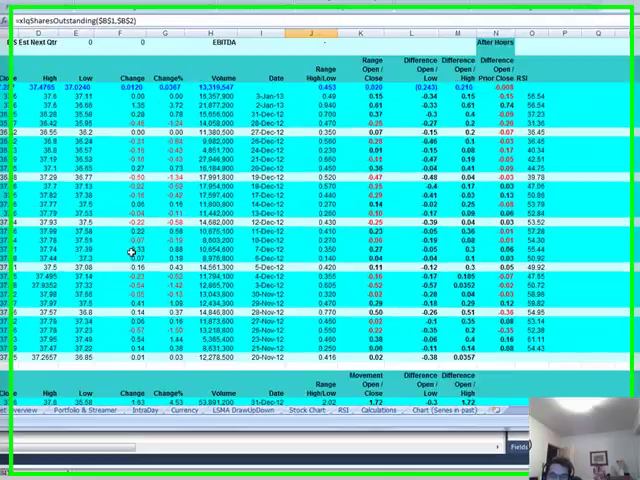
scroll(down, 3)
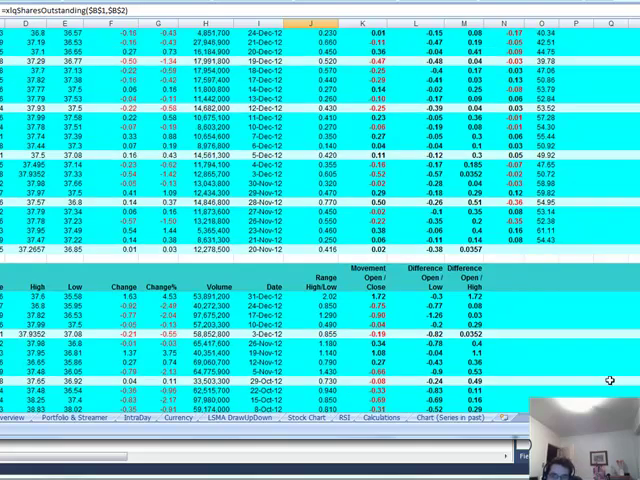
scroll(down, 3)
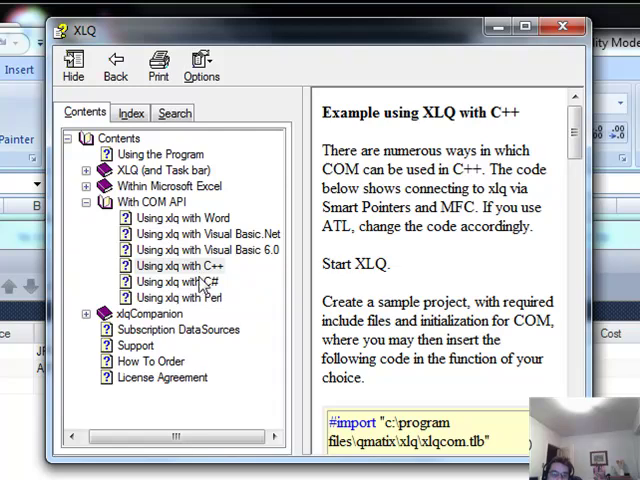
mouse_move(204, 321)
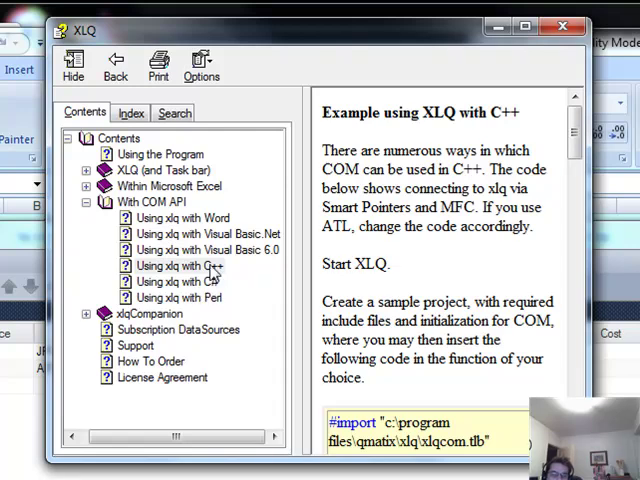
mouse_move(240, 219)
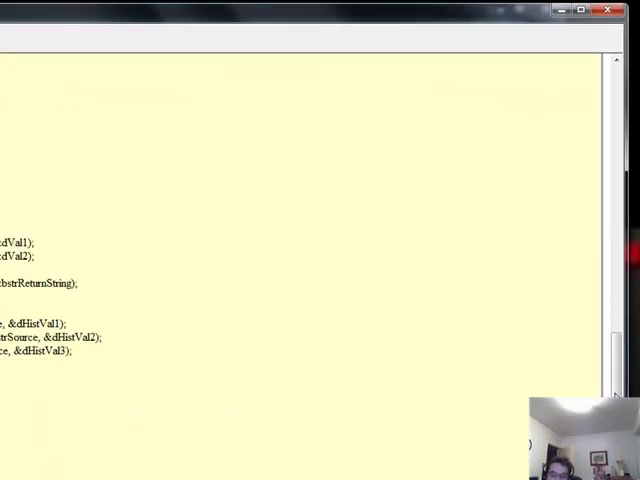
mouse_move(355, 320)
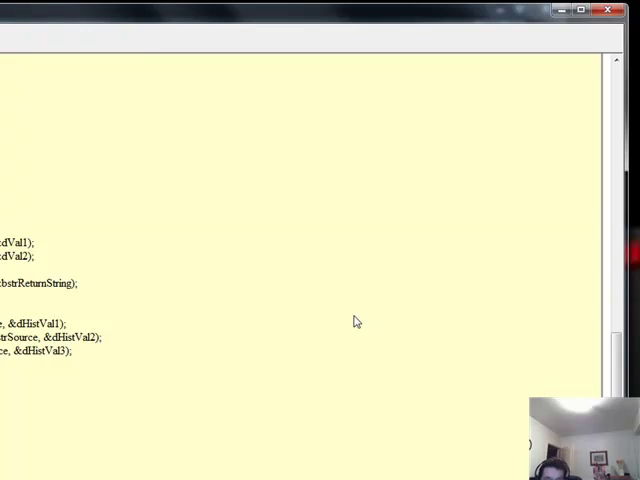
Scroll the C++ COM example code, then browse the 'Using xlq with C#' page.
scroll(up, 3)
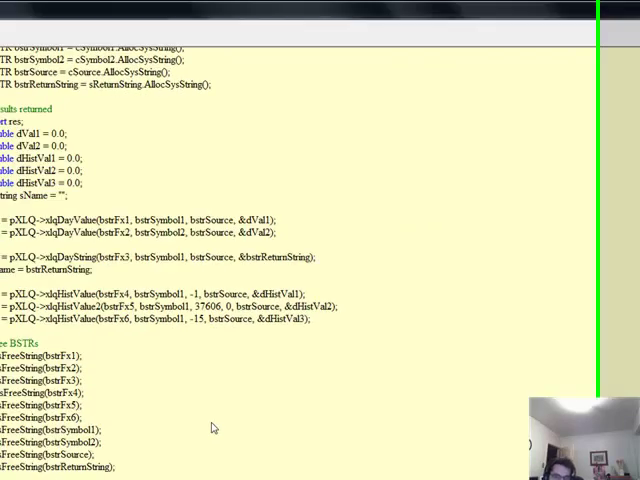
scroll(up, 3)
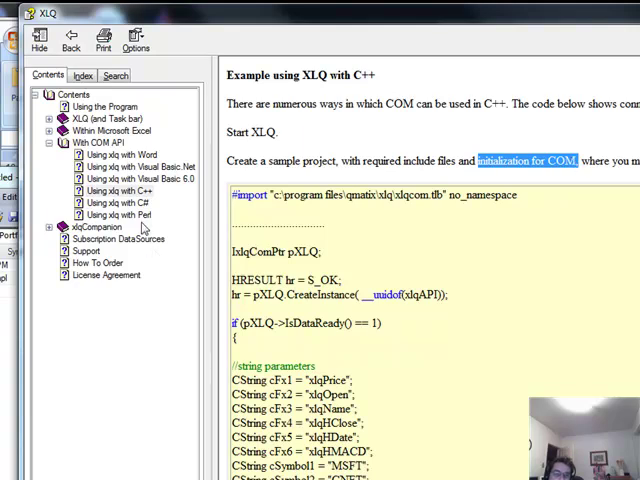
click(118, 202)
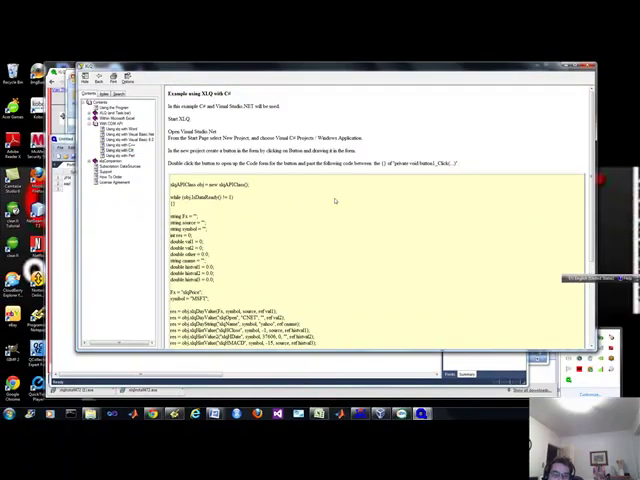
scroll(down, 3)
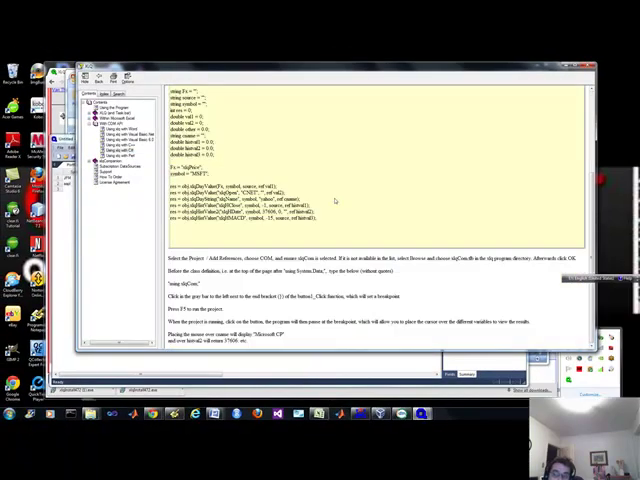
mouse_move(257, 126)
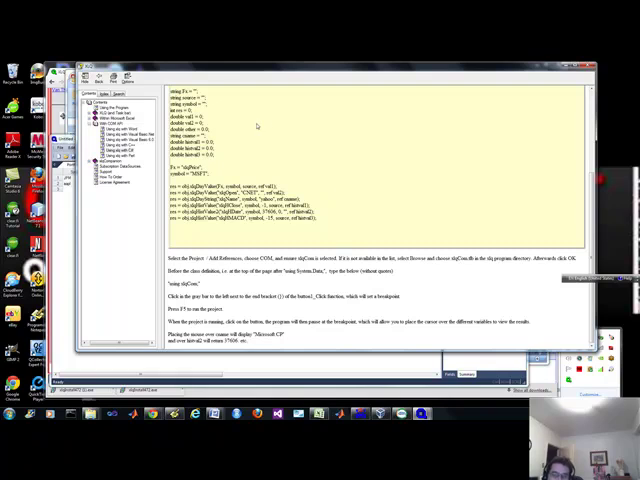
mouse_move(366, 191)
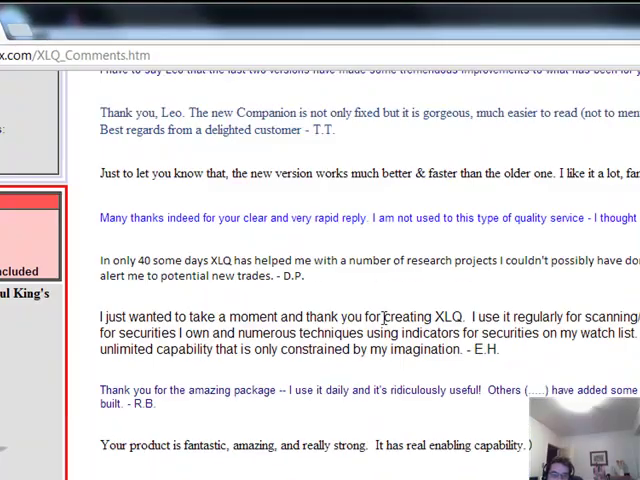
Scroll down through the customer testimonials on the User Comments page, then back to the top.
scroll(down, 3)
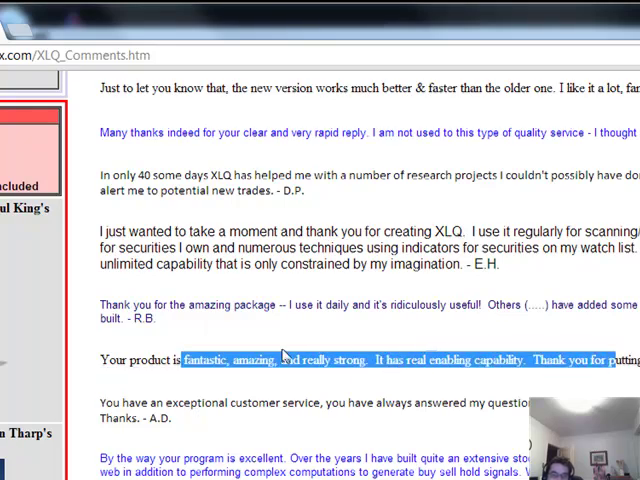
scroll(up, 3)
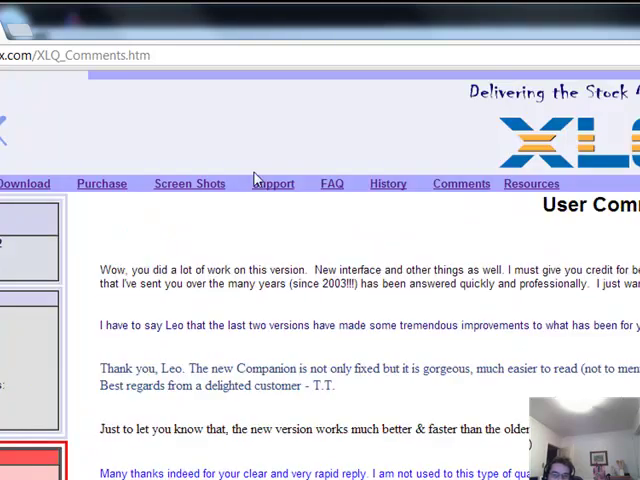
mouse_move(478, 190)
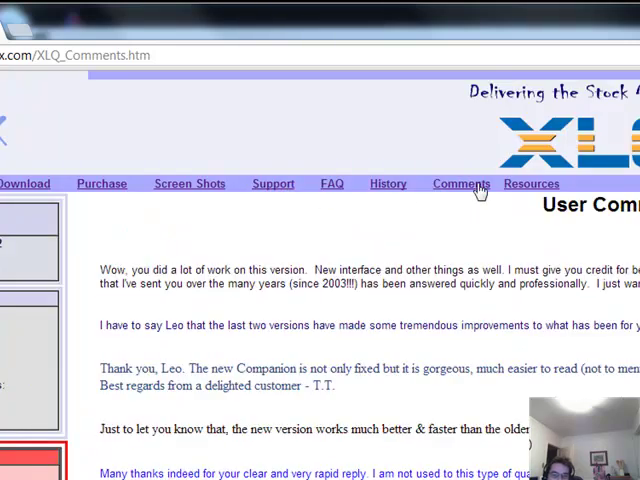
Open the Resources page and scroll to the symbol lookup links and Option Month Codes table.
click(531, 183)
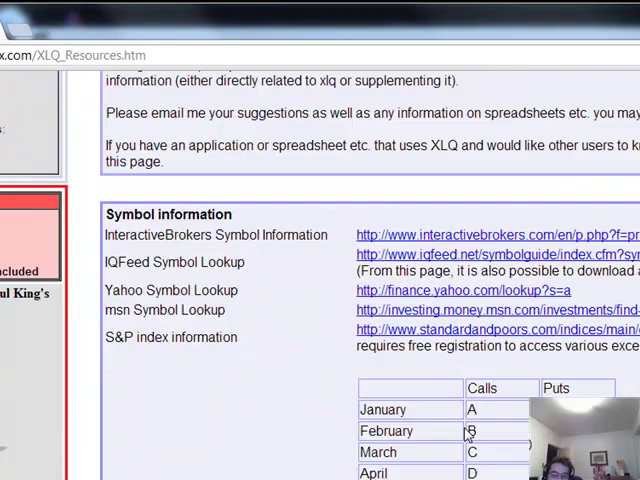
scroll(up, 3)
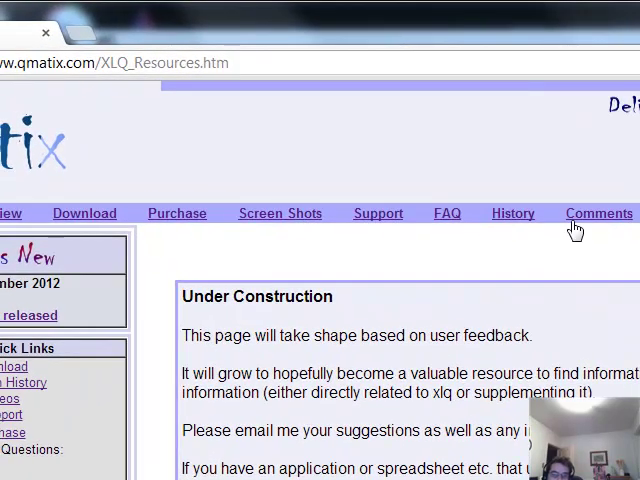
mouse_move(220, 229)
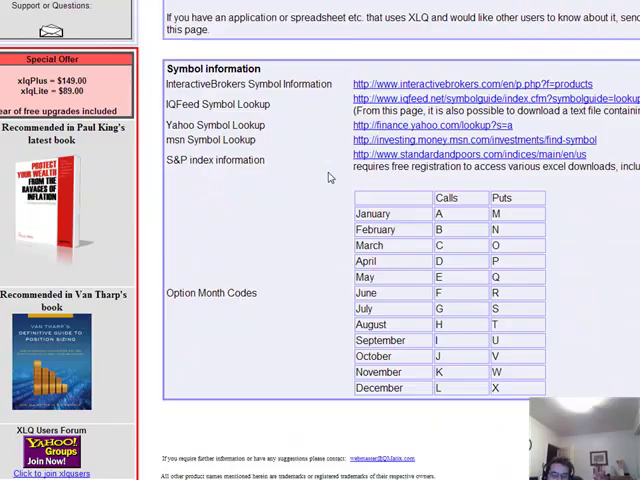
scroll(up, 3)
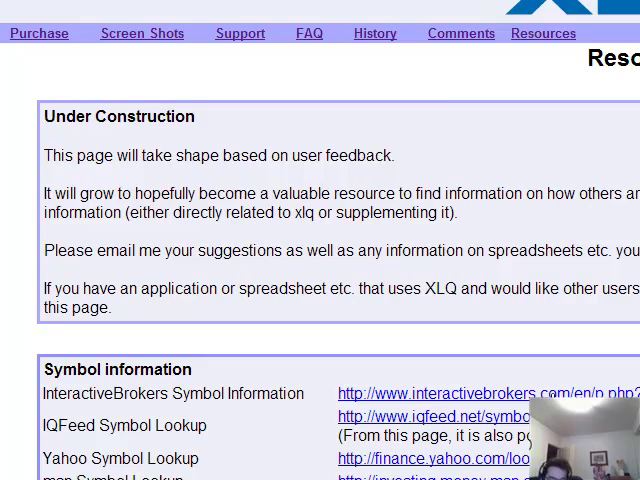
scroll(down, 3)
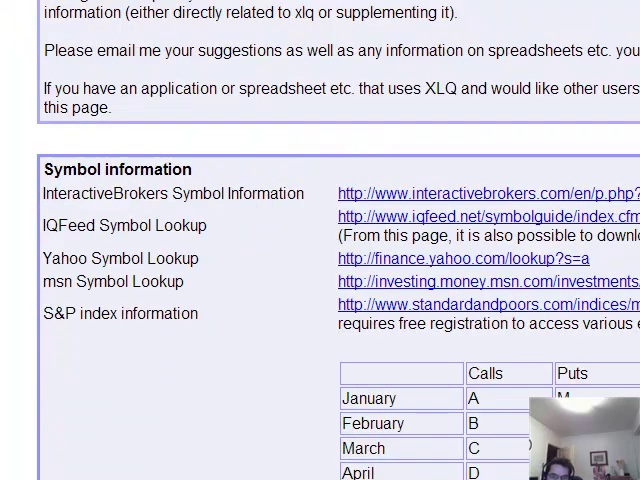
scroll(down, 3)
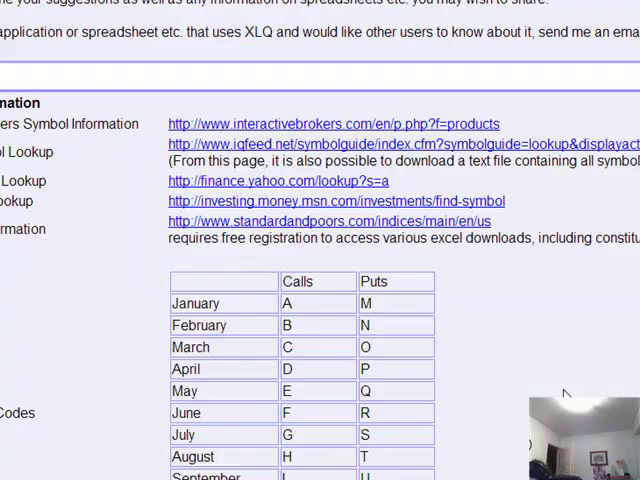
mouse_move(620, 390)
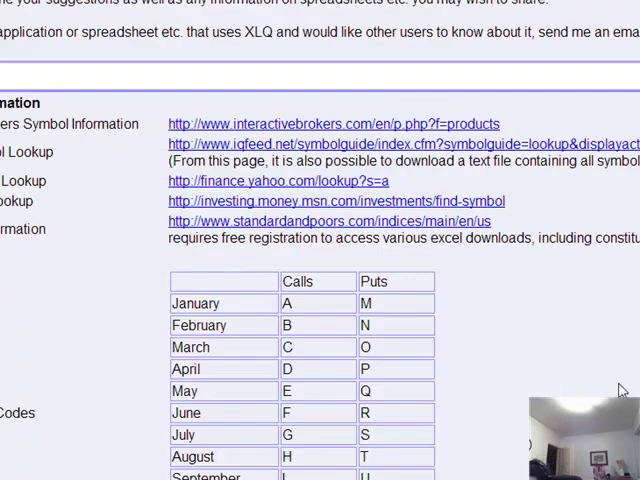